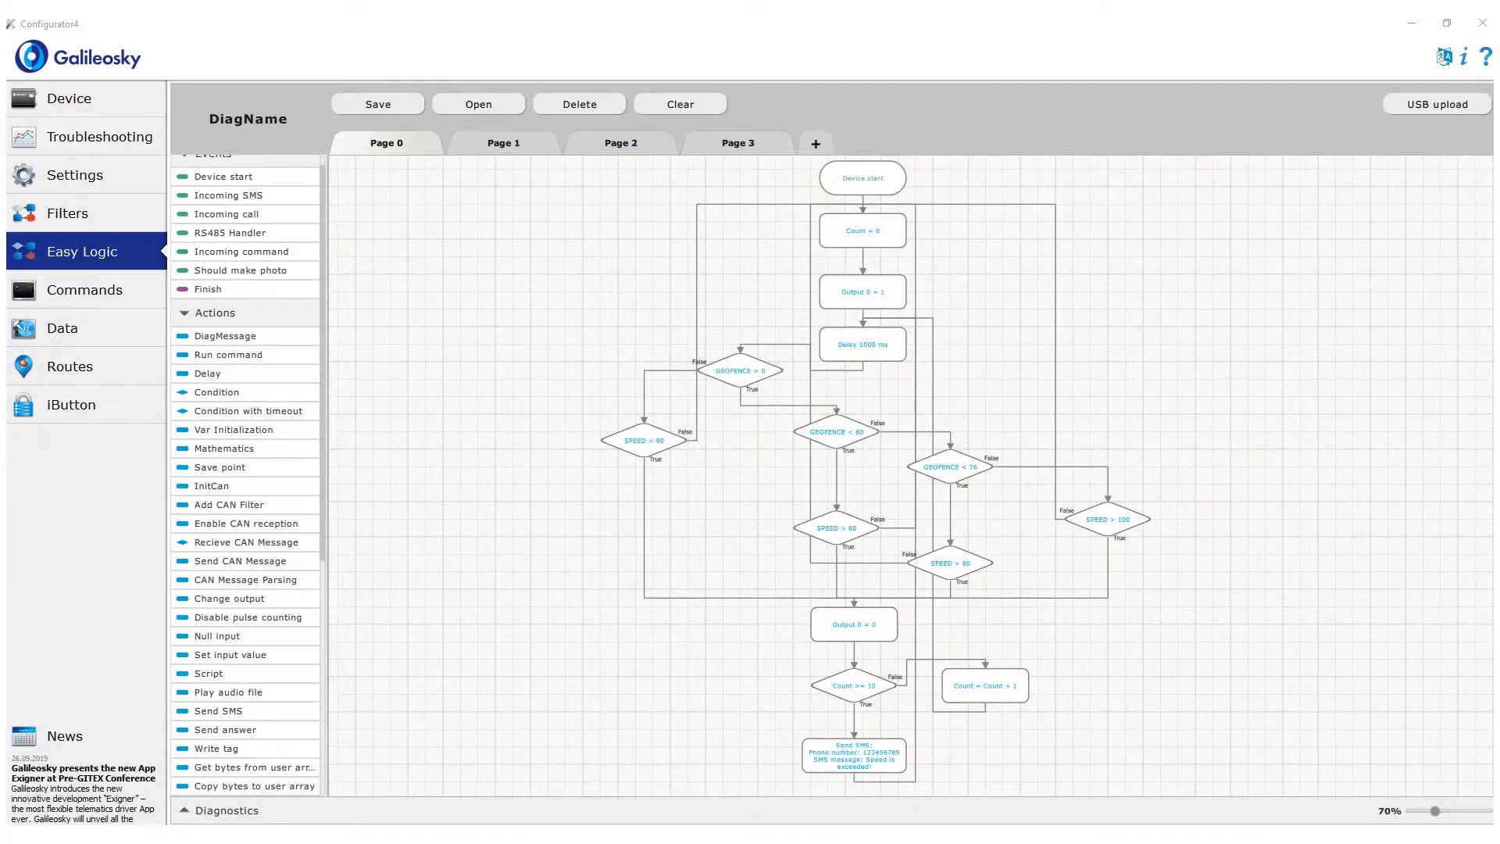
mouse_move(444, 666)
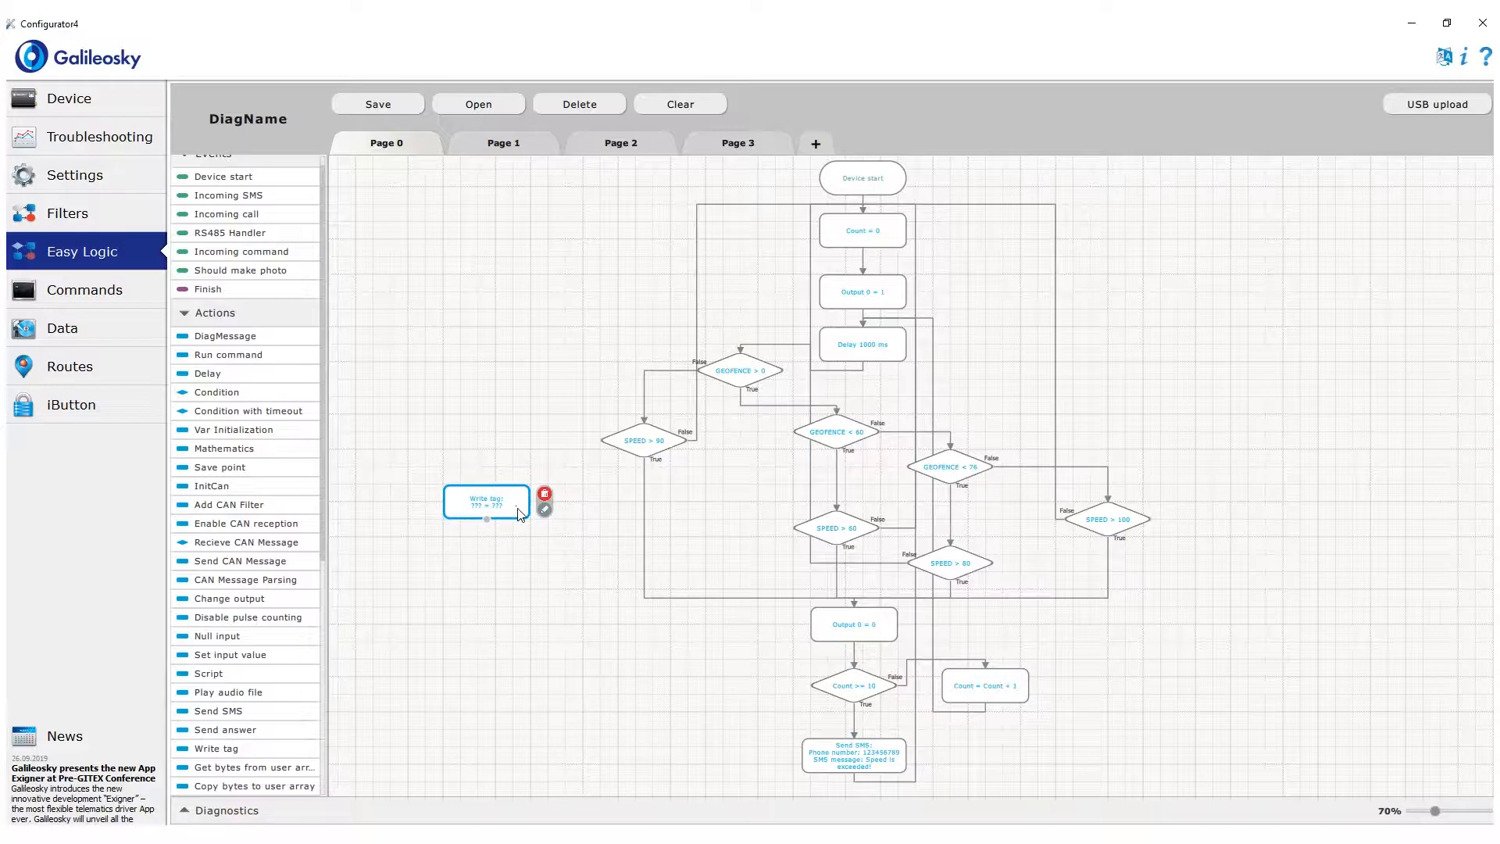
Step: Review Settings > Protocol to confirm the UserTag rows have Main packet ticked, then return to Easy Logic
click(75, 175)
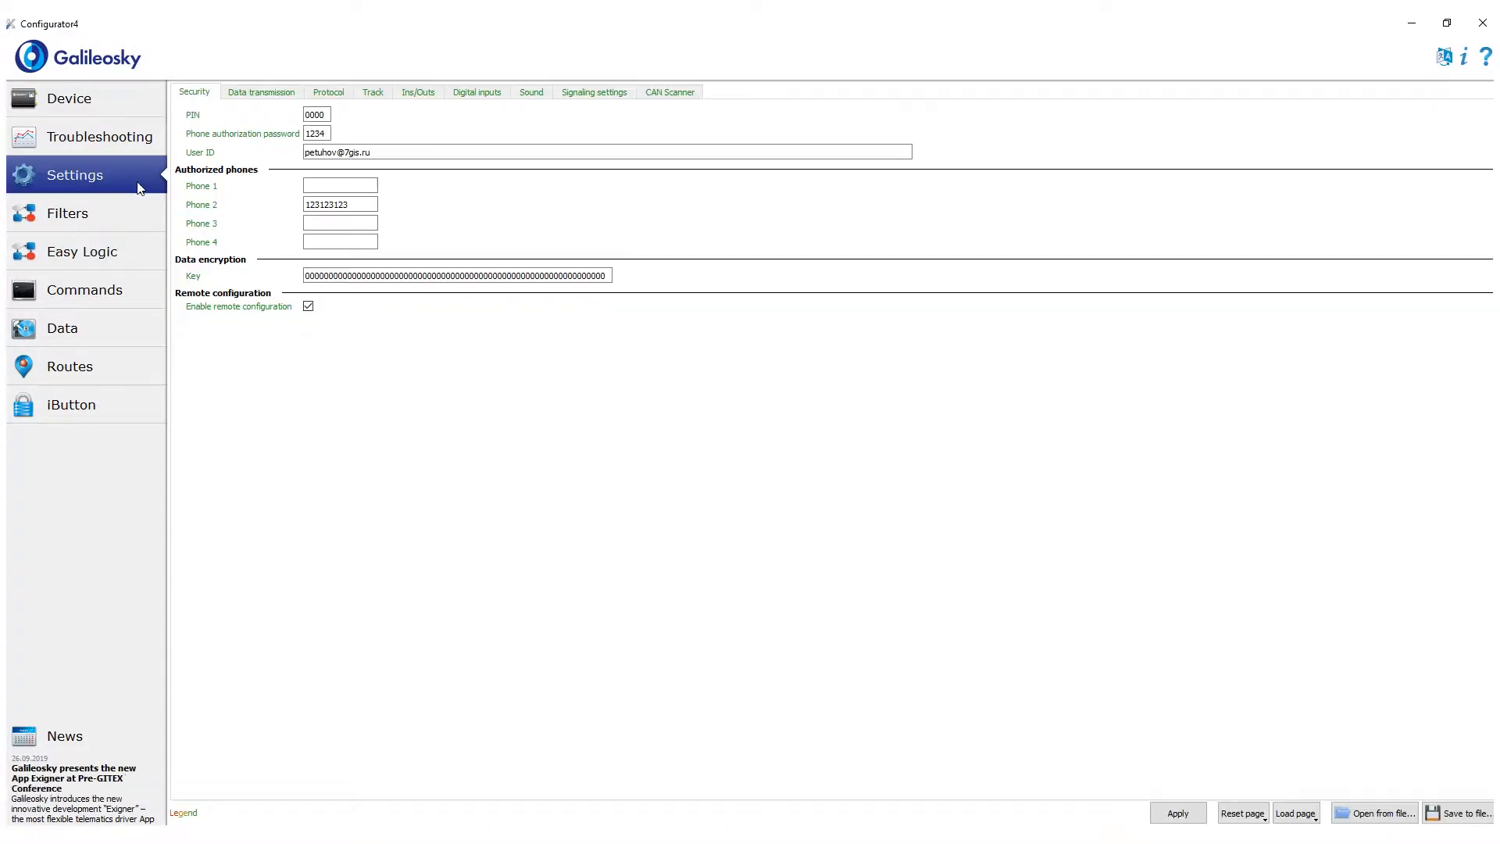
click(328, 92)
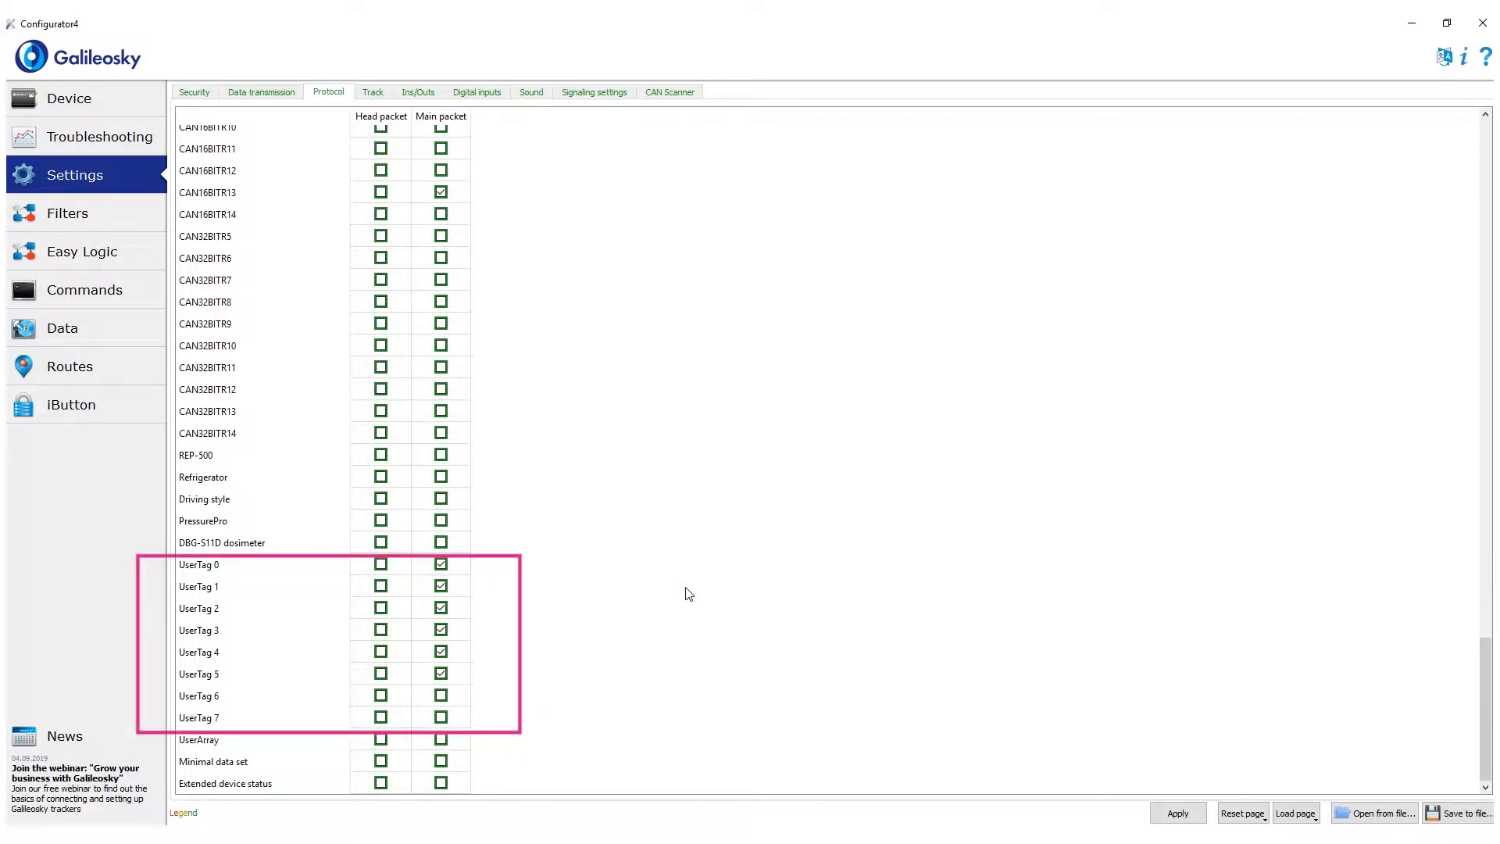
click(239, 236)
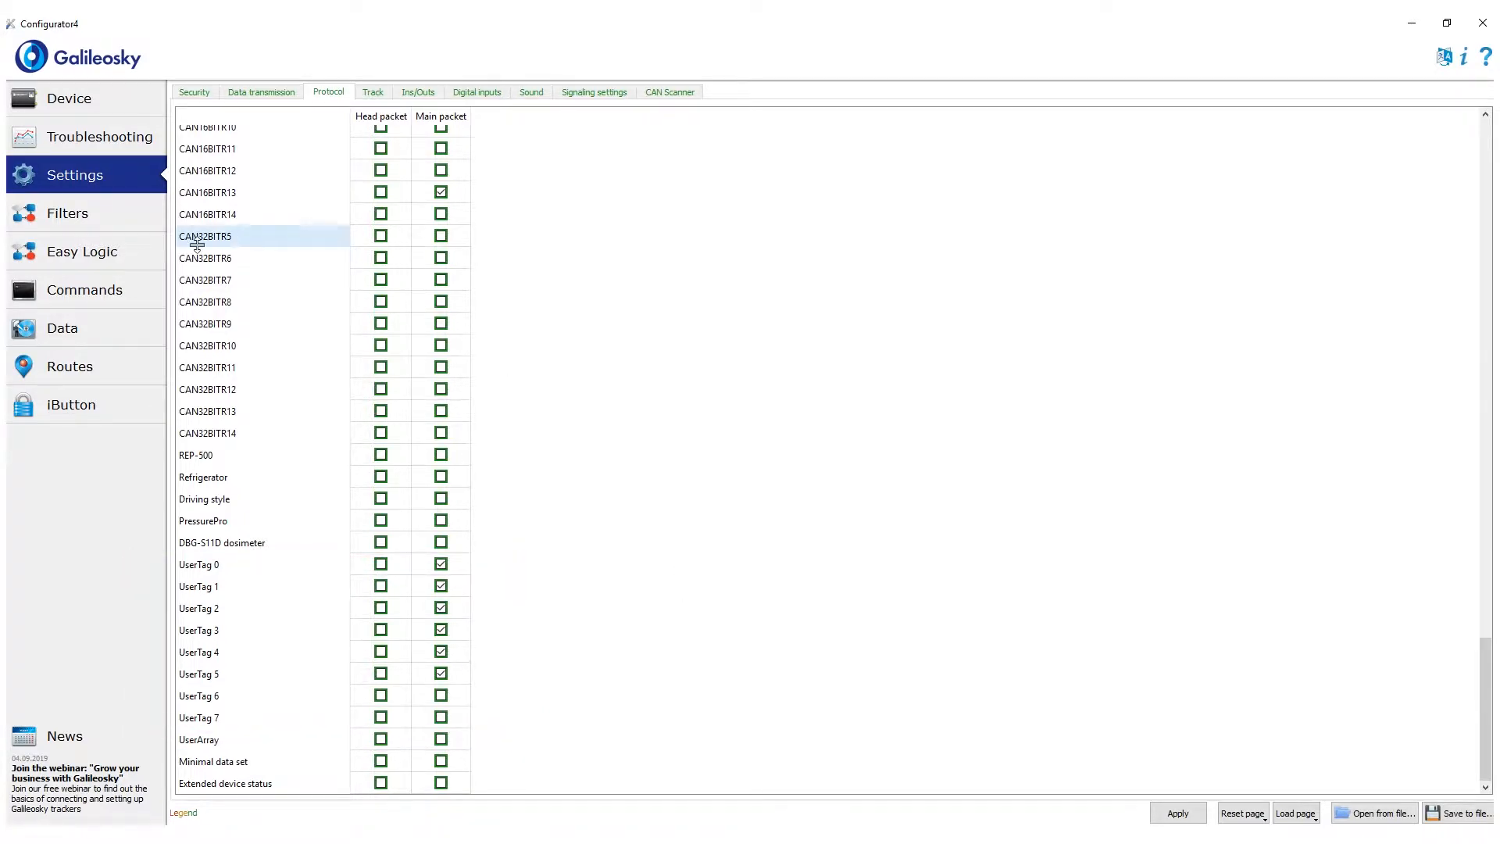
click(81, 250)
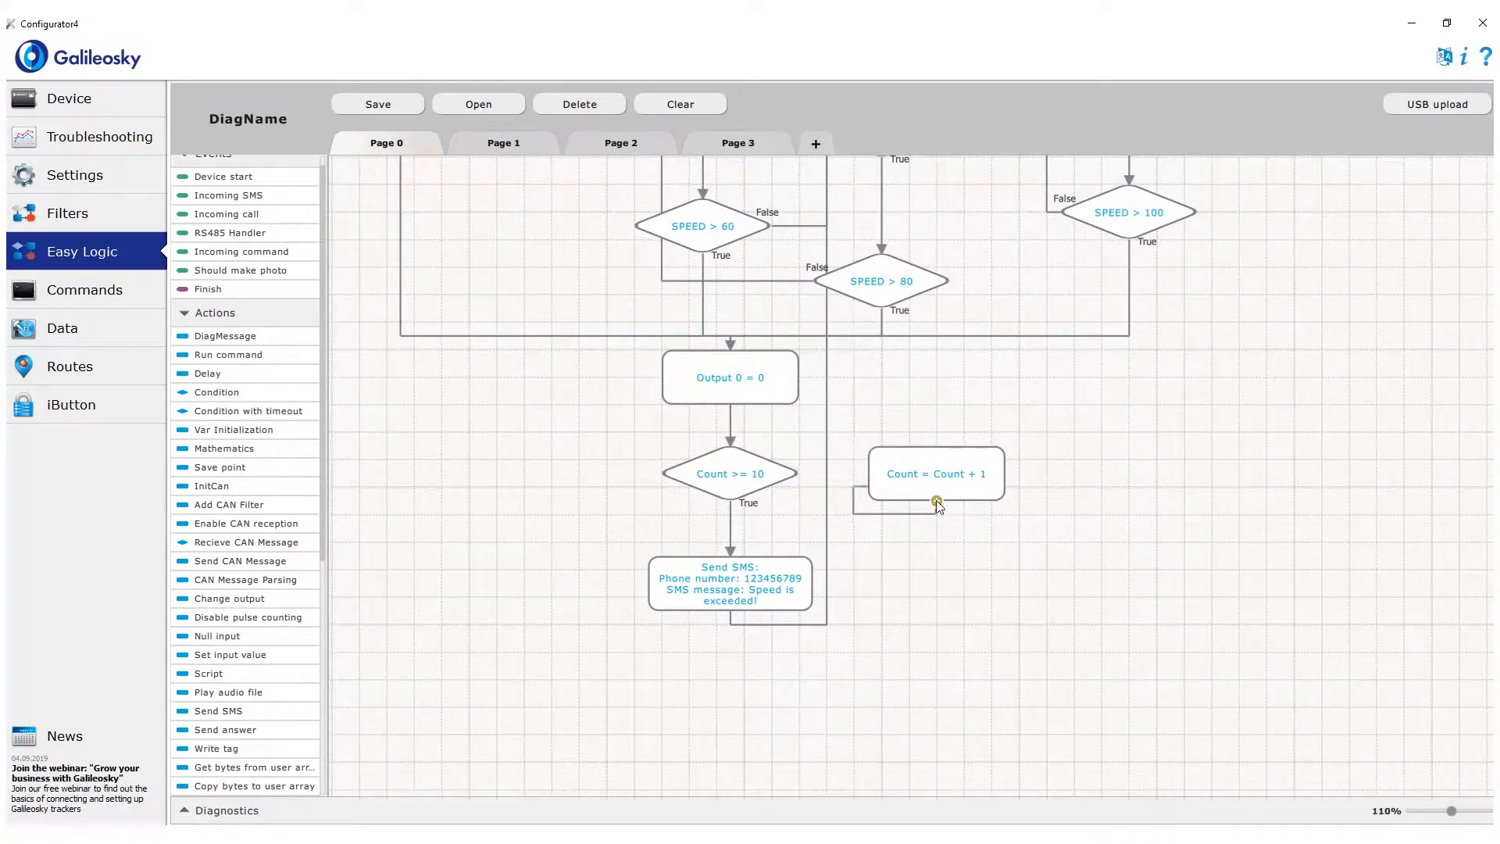
Step: Move the Count = Count + 1 block onto the connector between Output 0 = 0 and Count >= 10
click(730, 473)
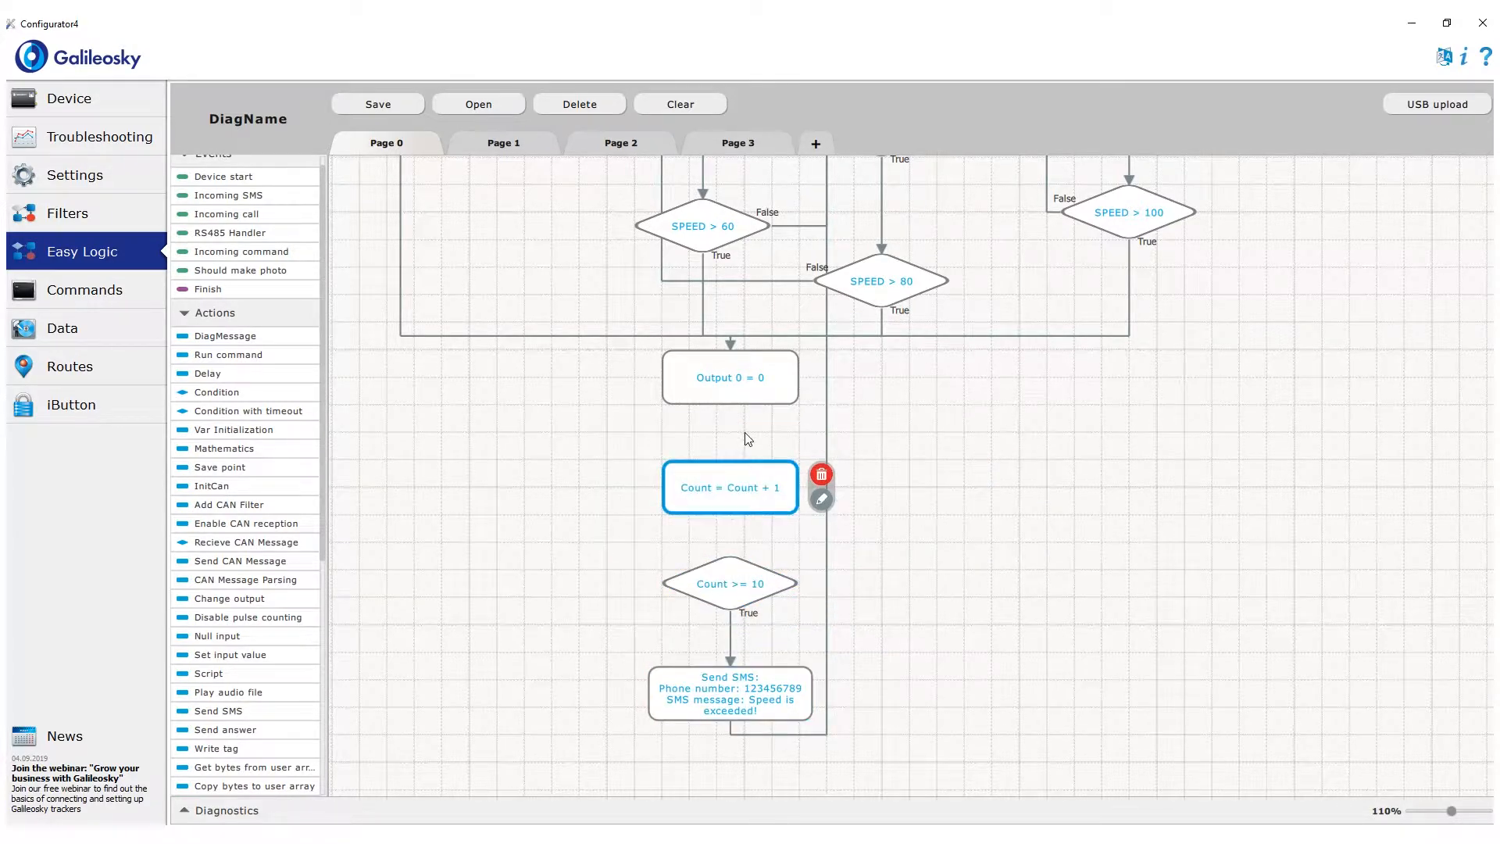
scroll(down, 3)
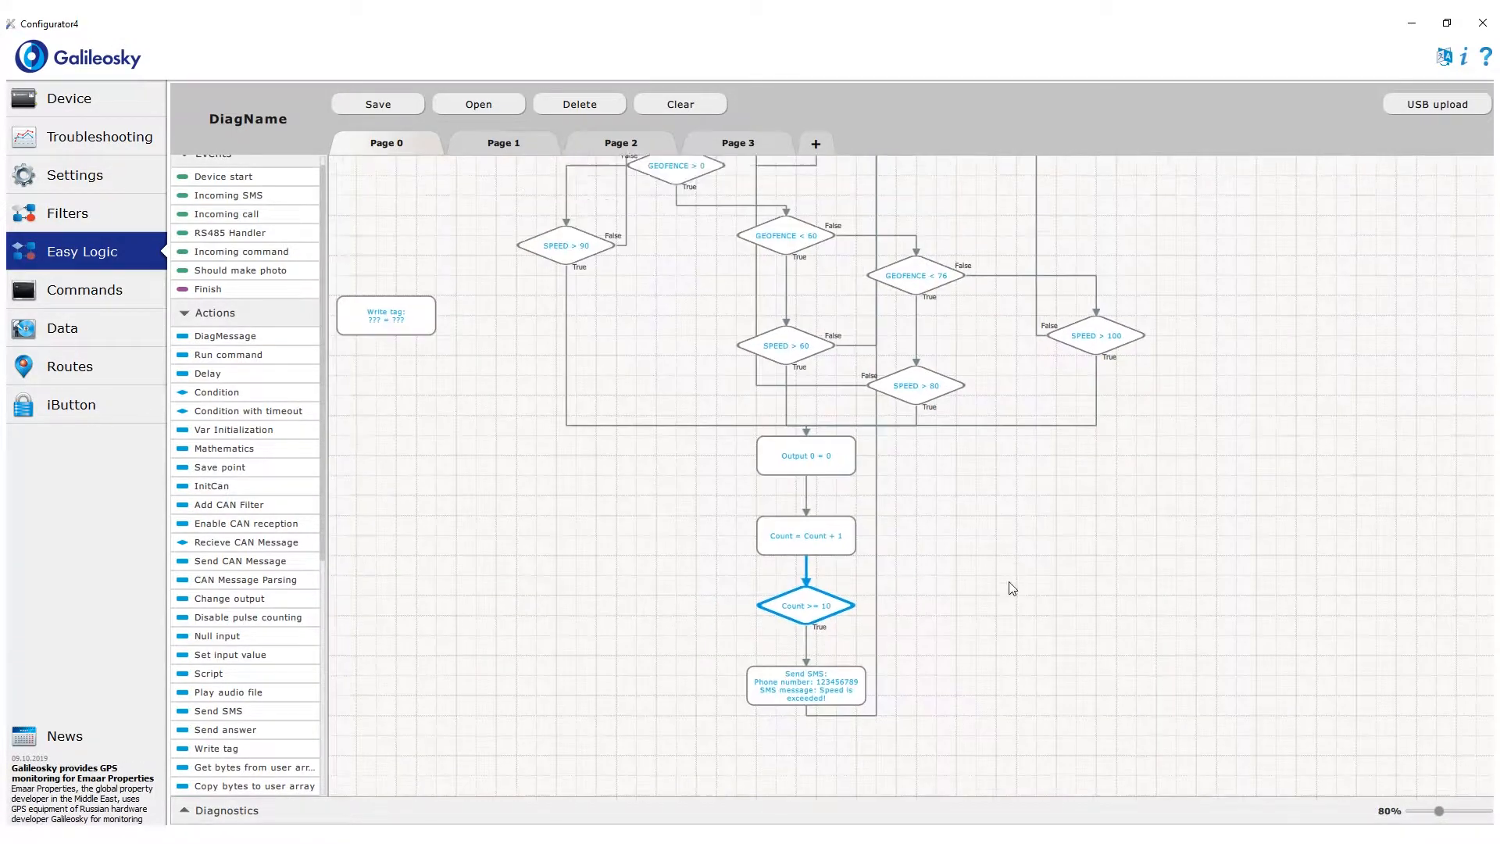
scroll(down, 3)
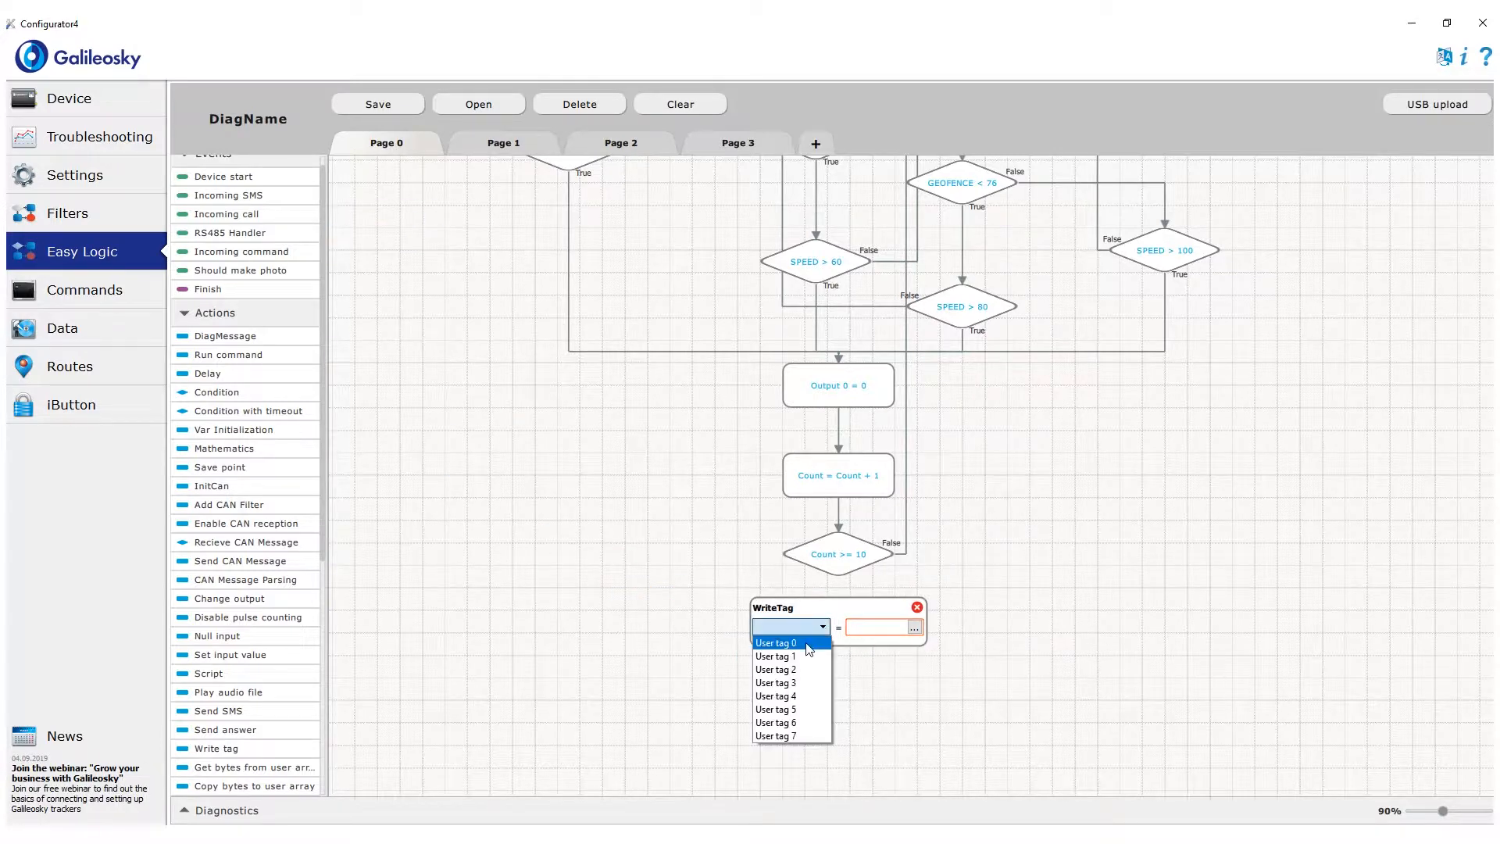
Step: Configure the Write tag step to assign Count to User tag 0 after the Count >= 10 check
click(914, 628)
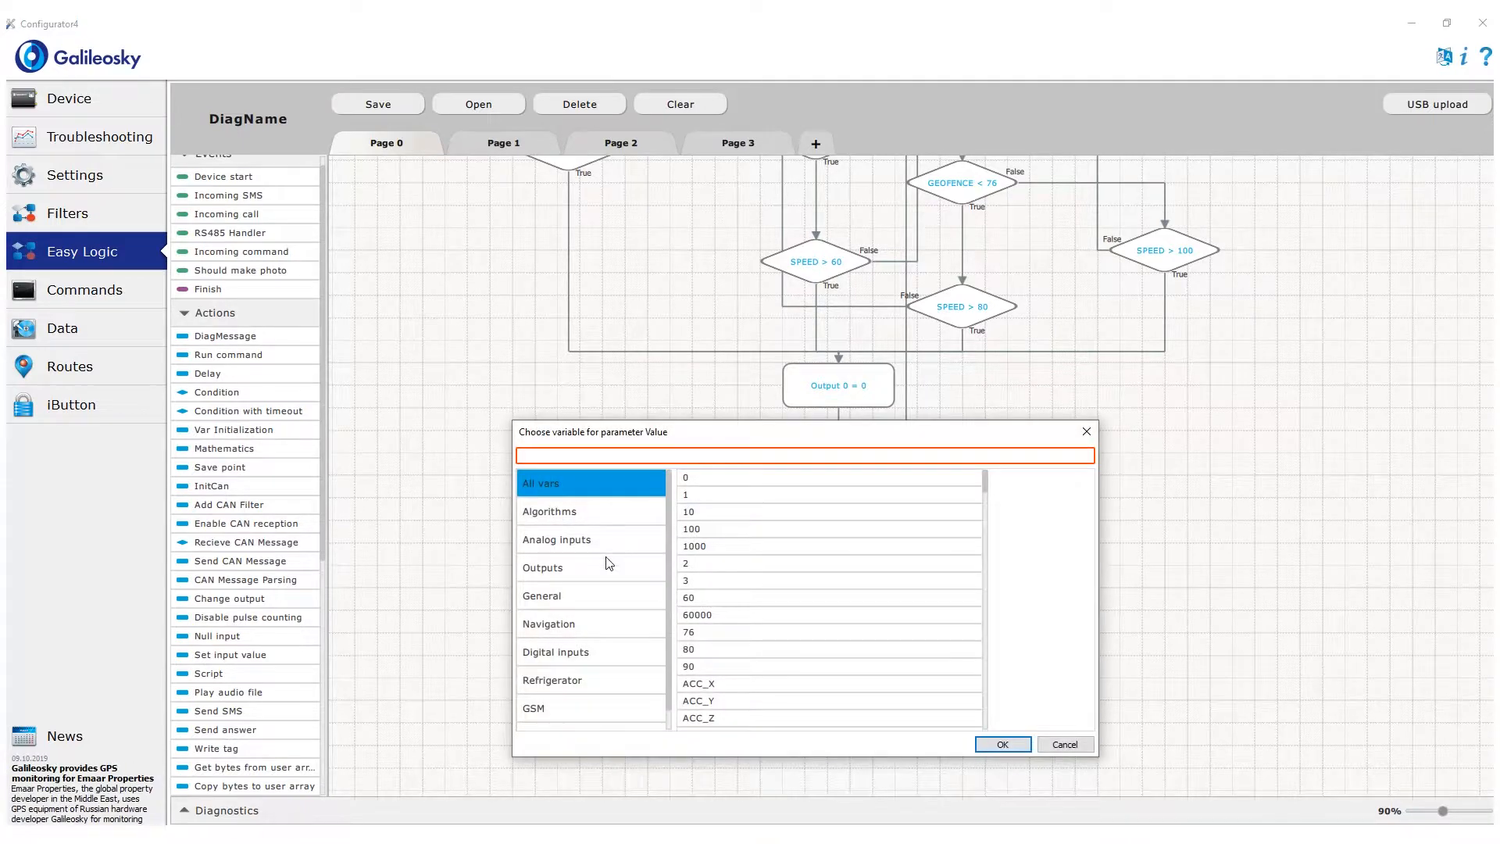
click(556, 539)
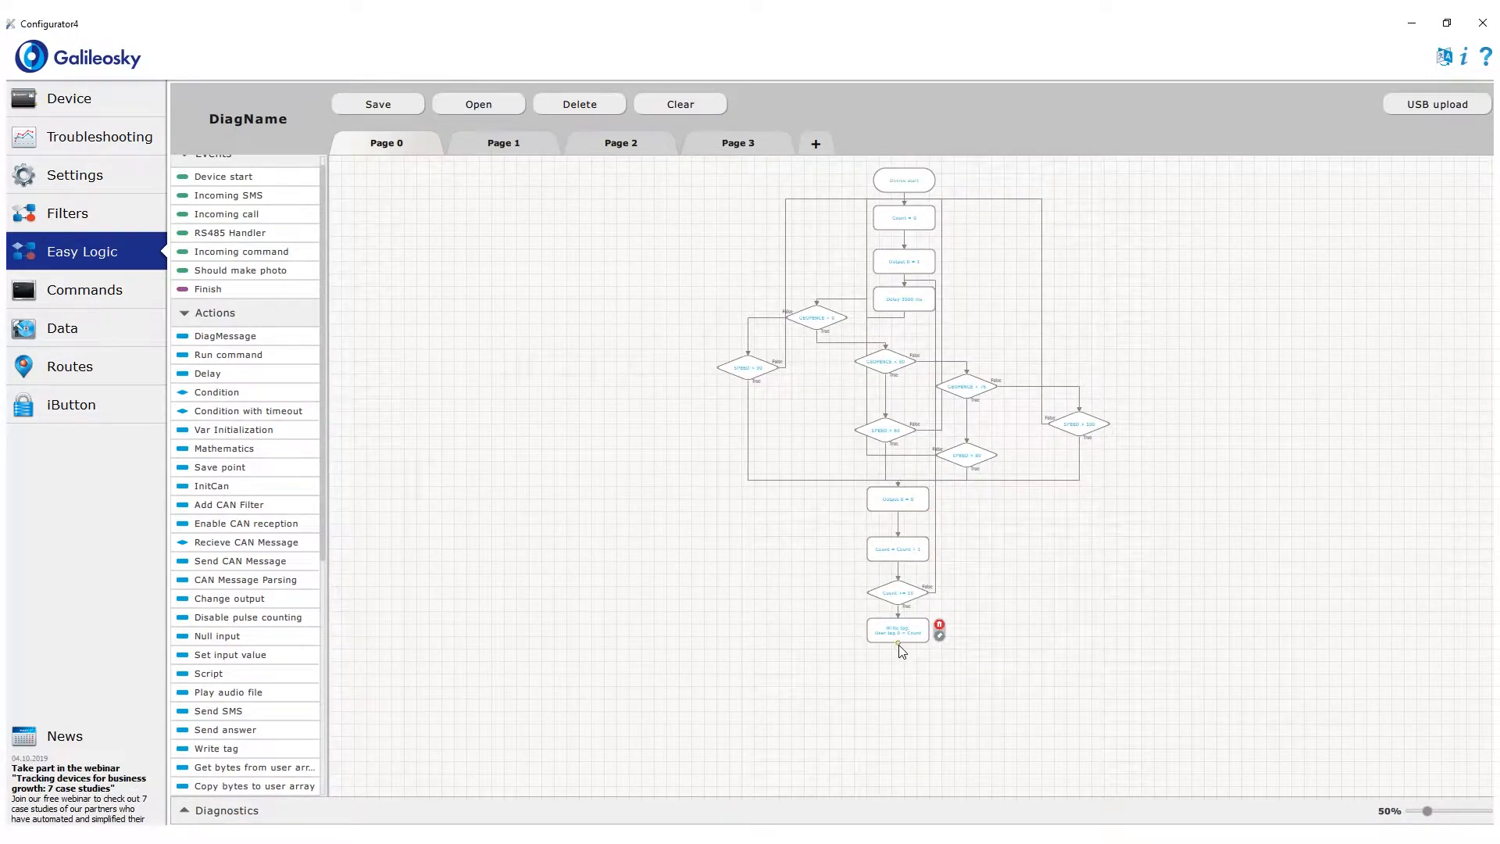
click(903, 299)
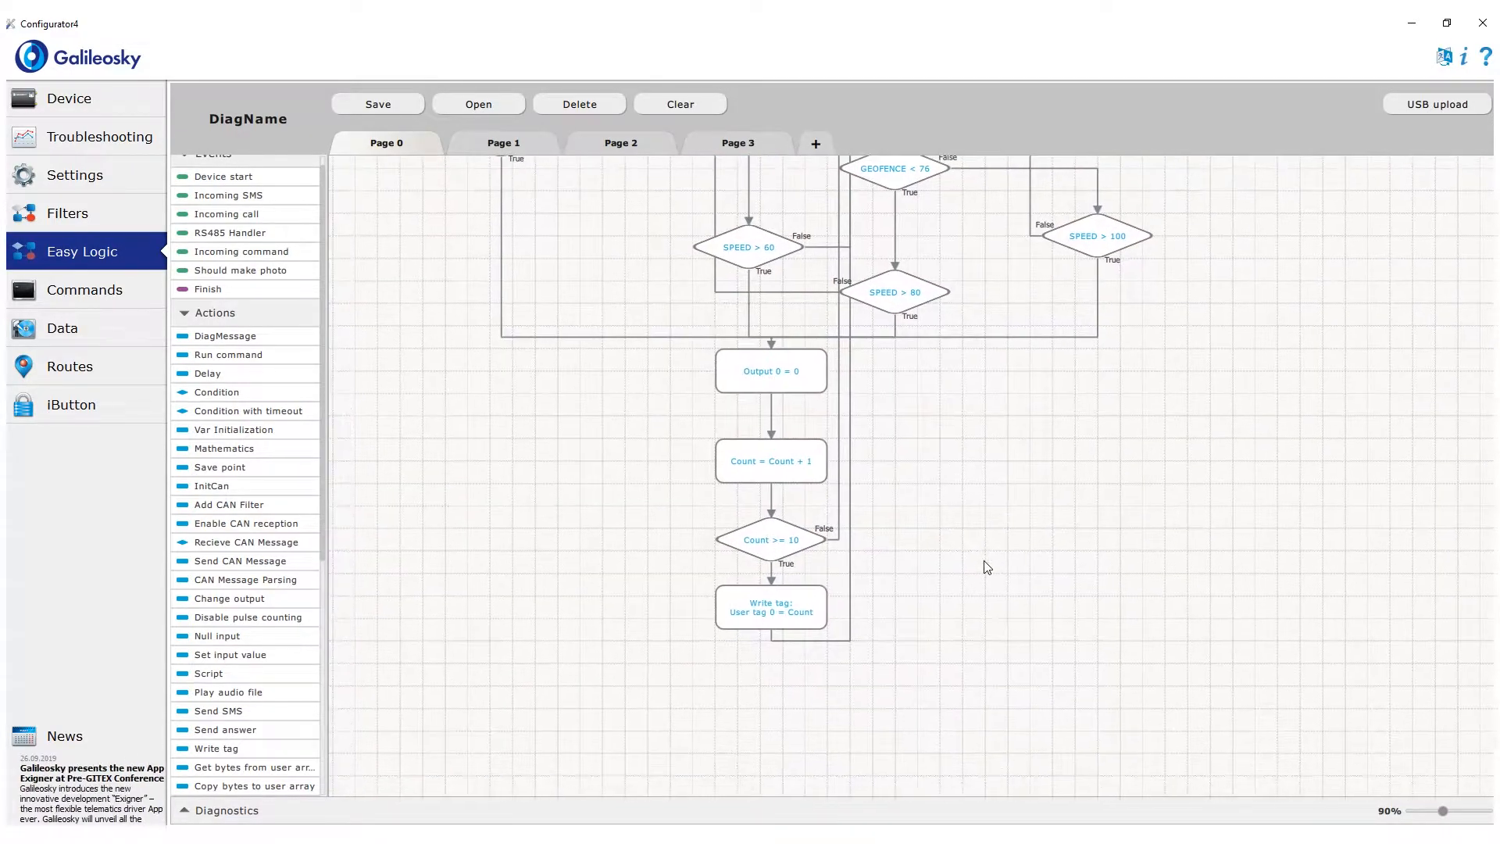
mouse_move(952, 428)
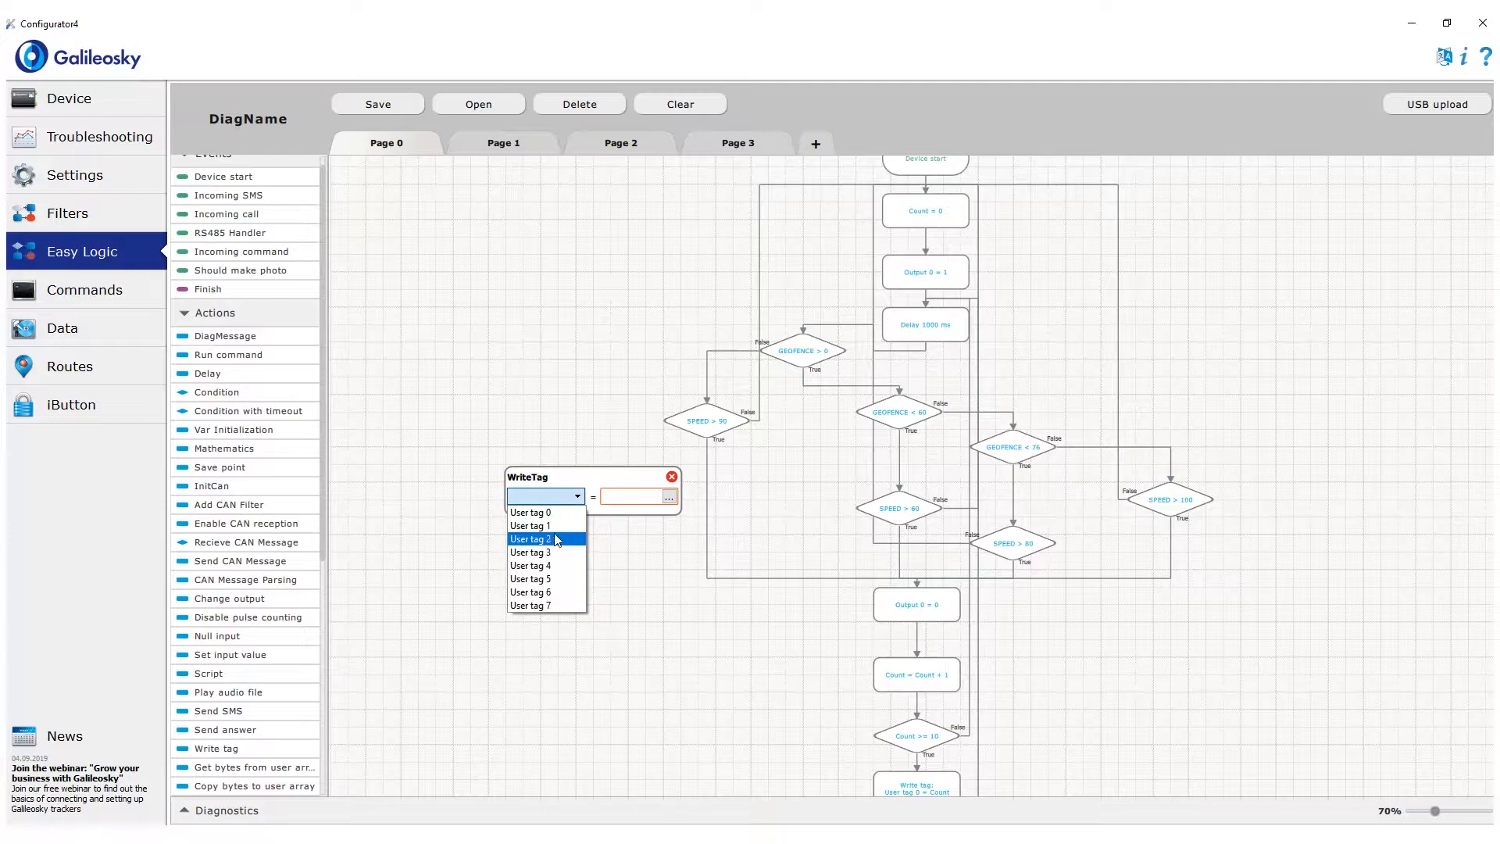
Step: Configure a Write tag step assigning Navigation > GEOFENCE to User tag 1 under GEOFENCE > 0 True
click(669, 497)
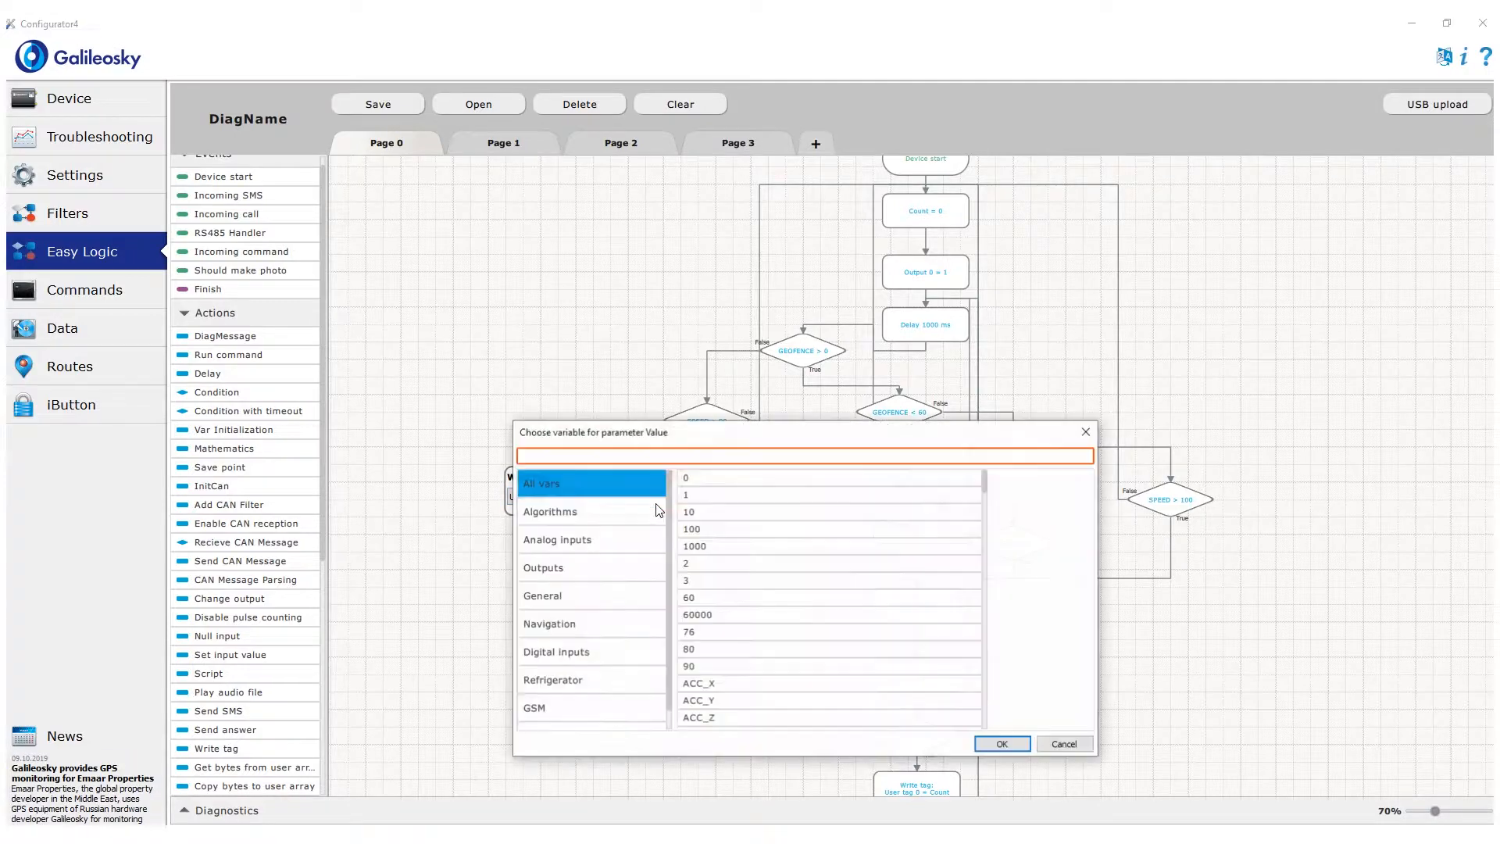
click(549, 624)
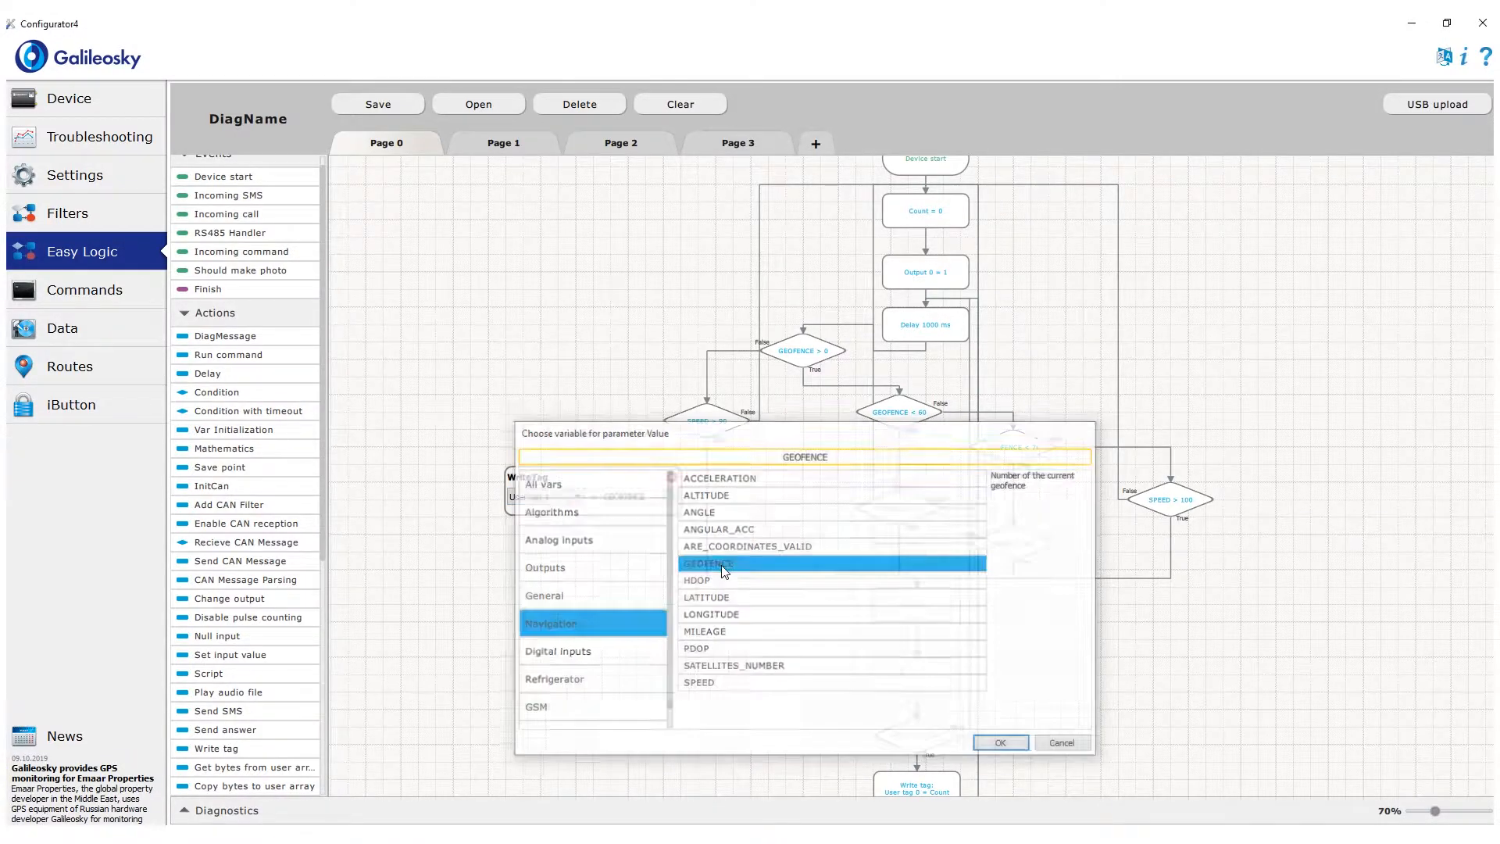
click(999, 743)
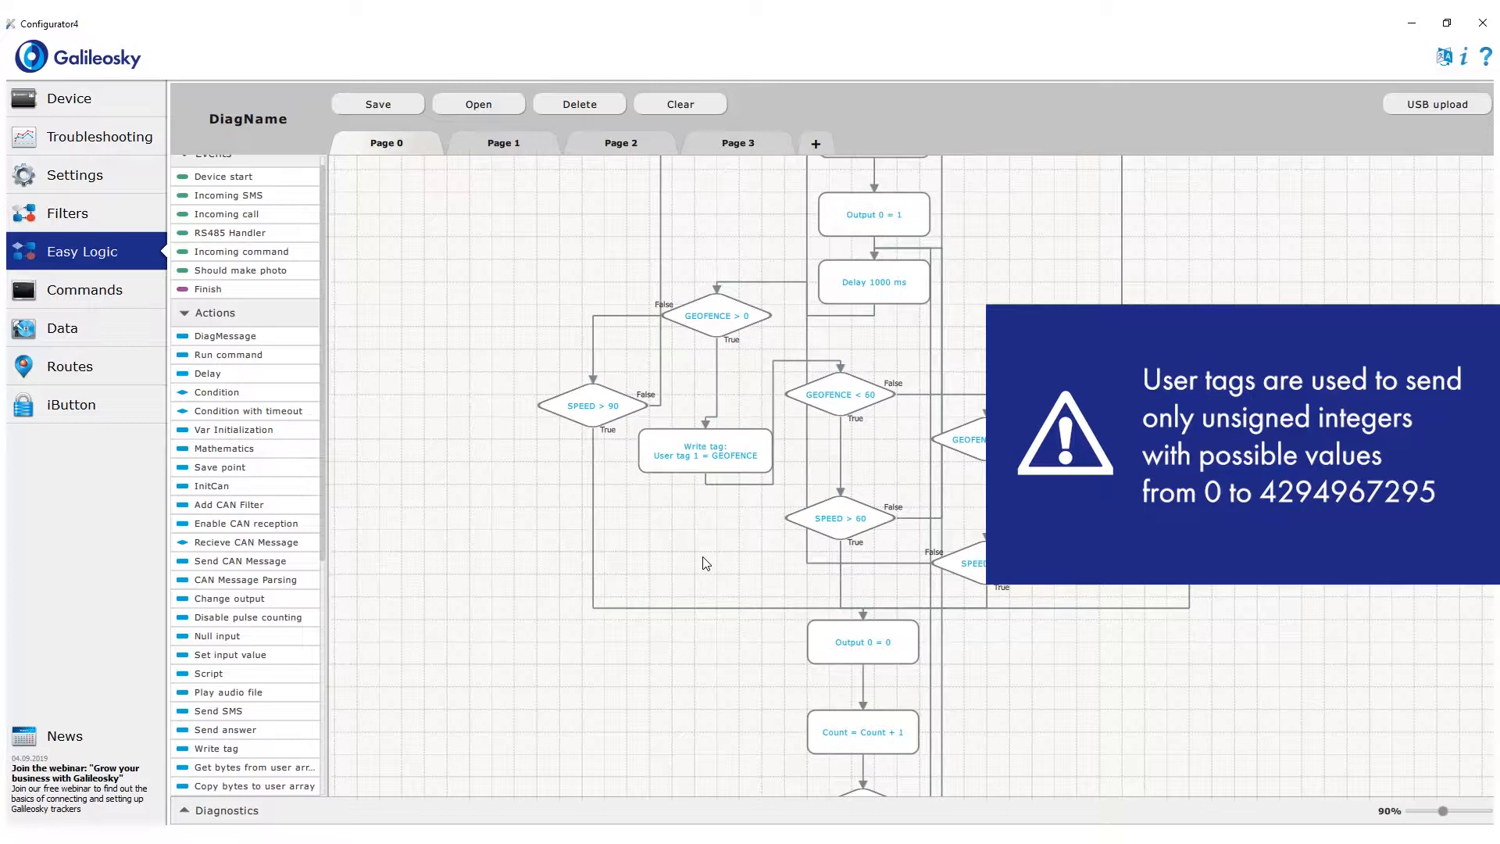
click(705, 452)
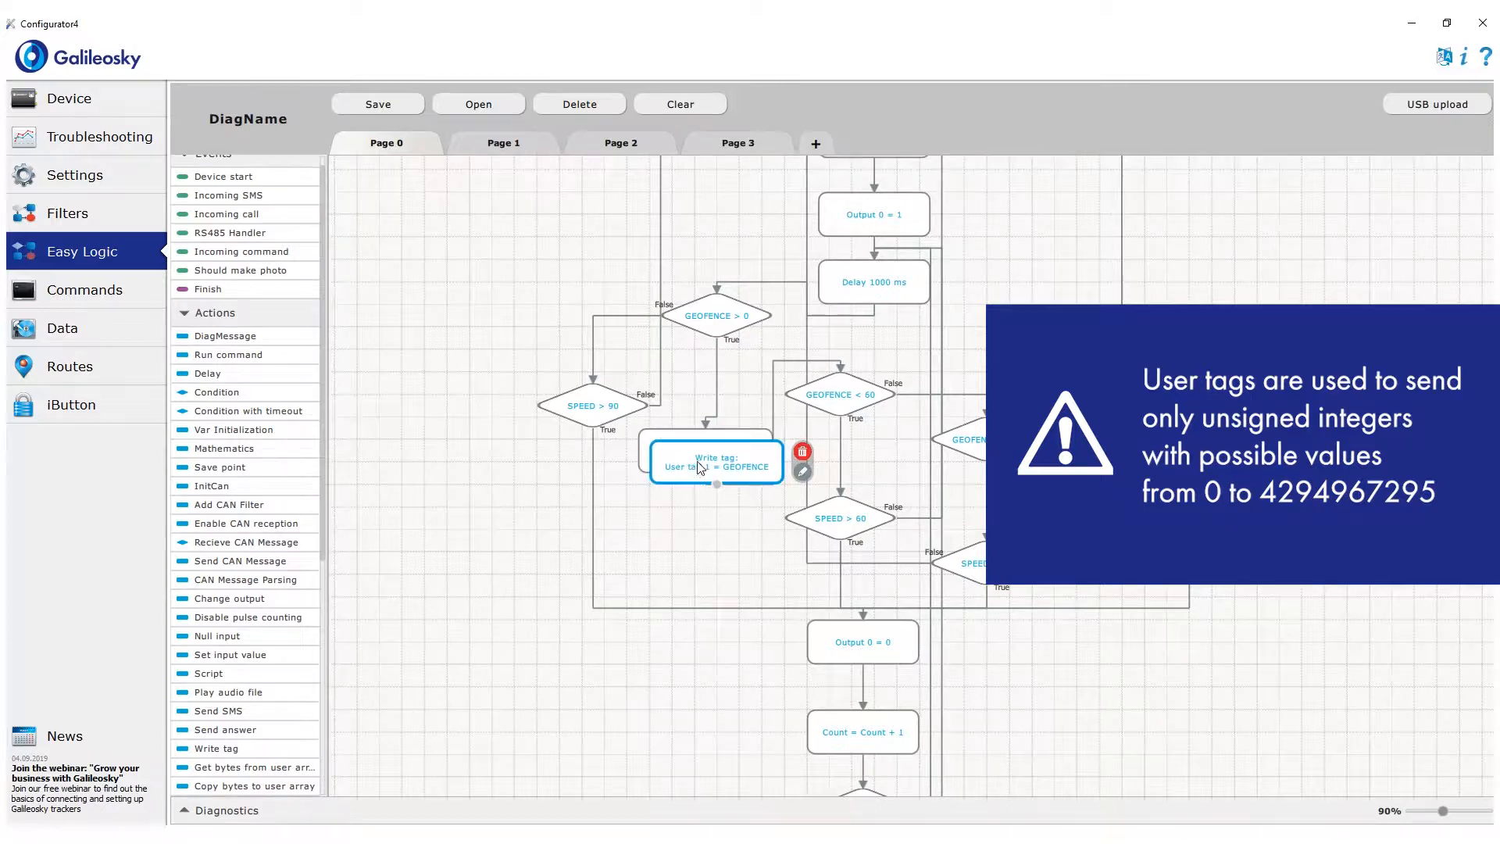
double_click(716, 460)
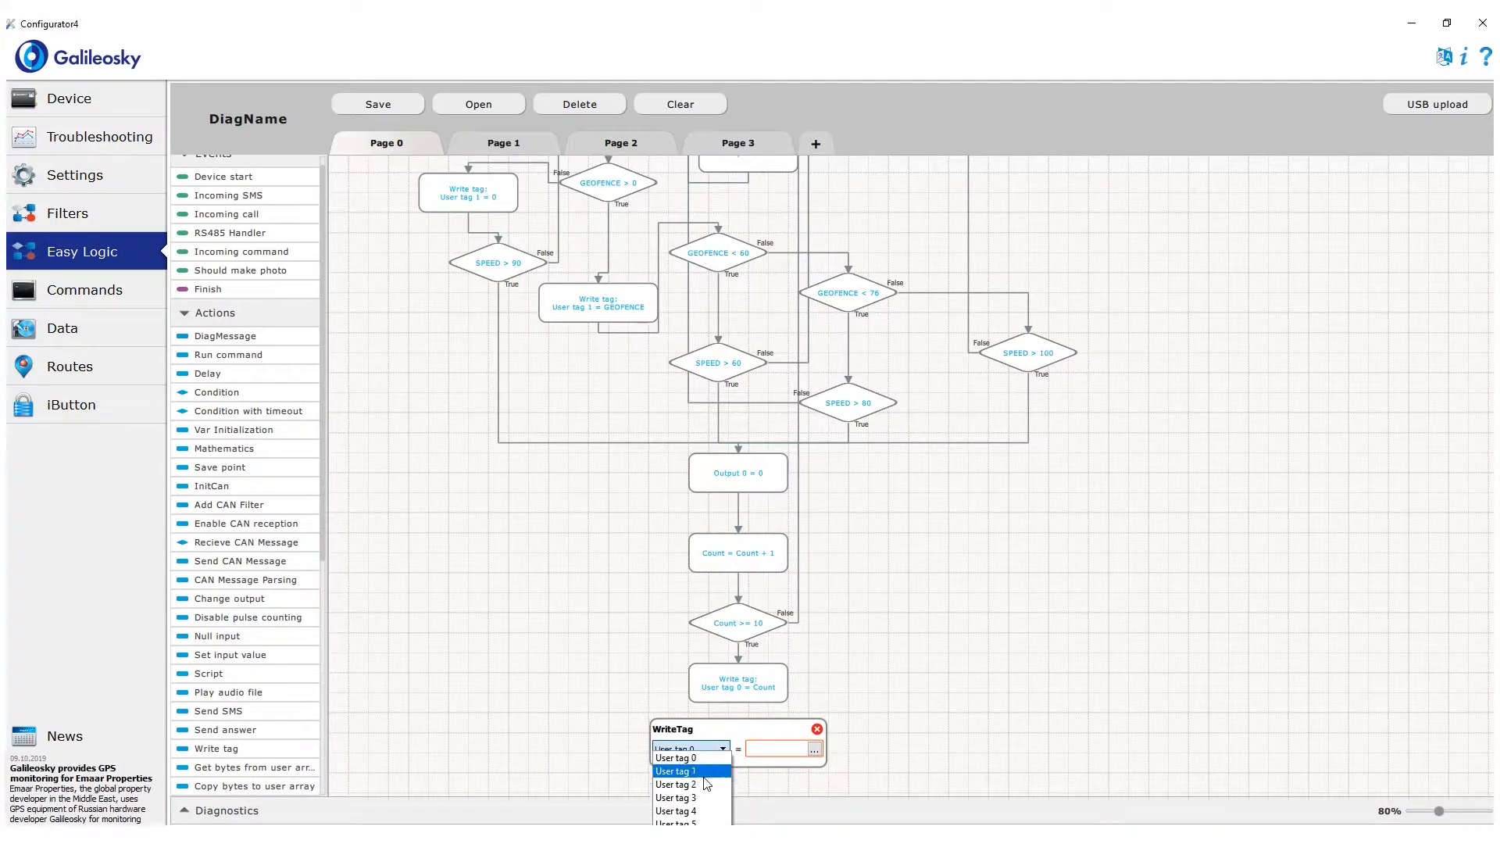
Step: Configure the new Write tag step below User tag 0 = Count to set User tag 2 to 1
click(675, 784)
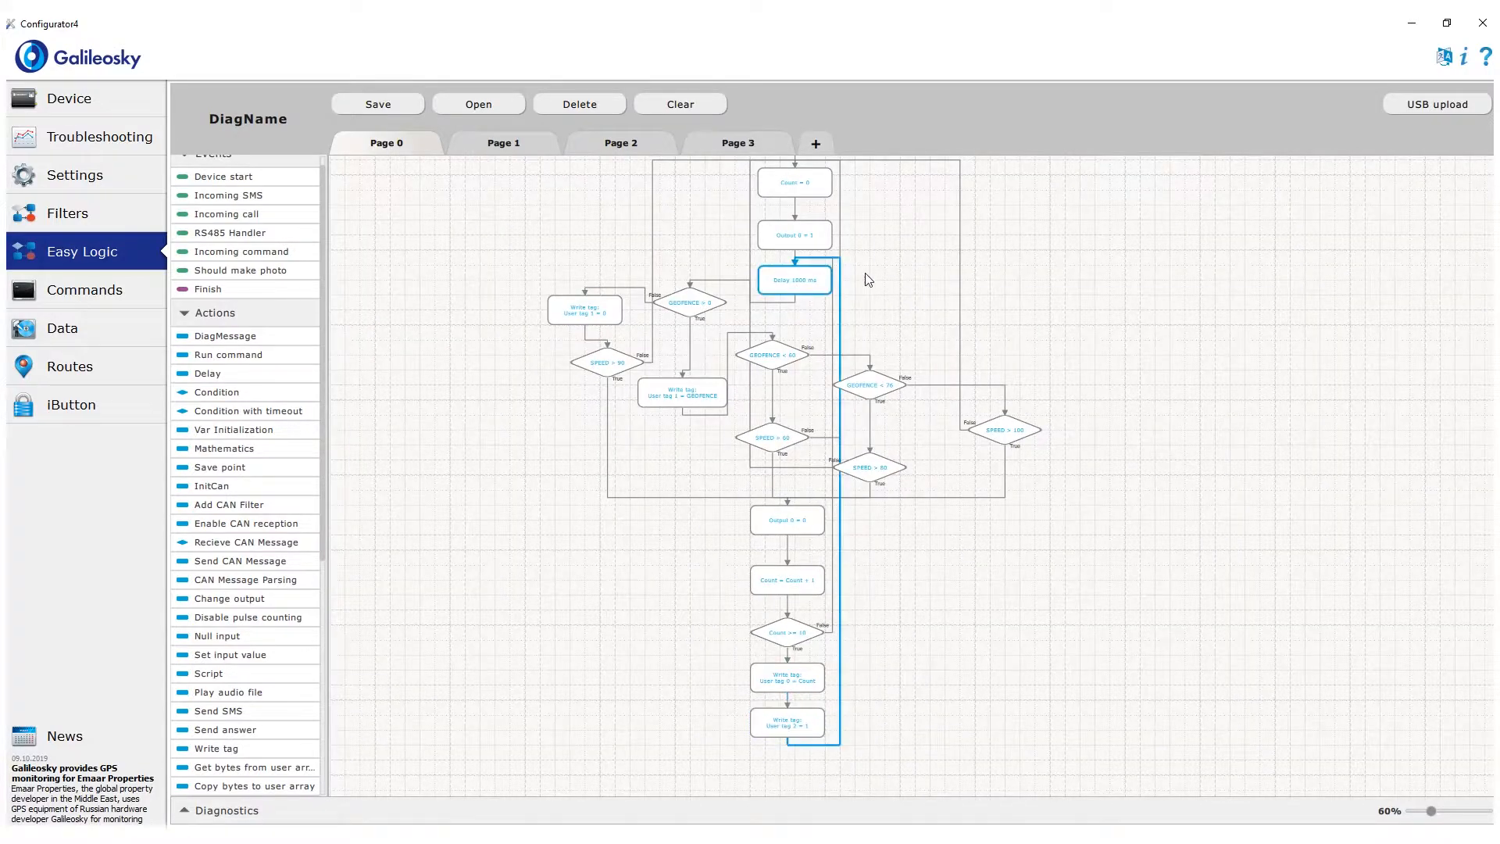
scroll(down, 3)
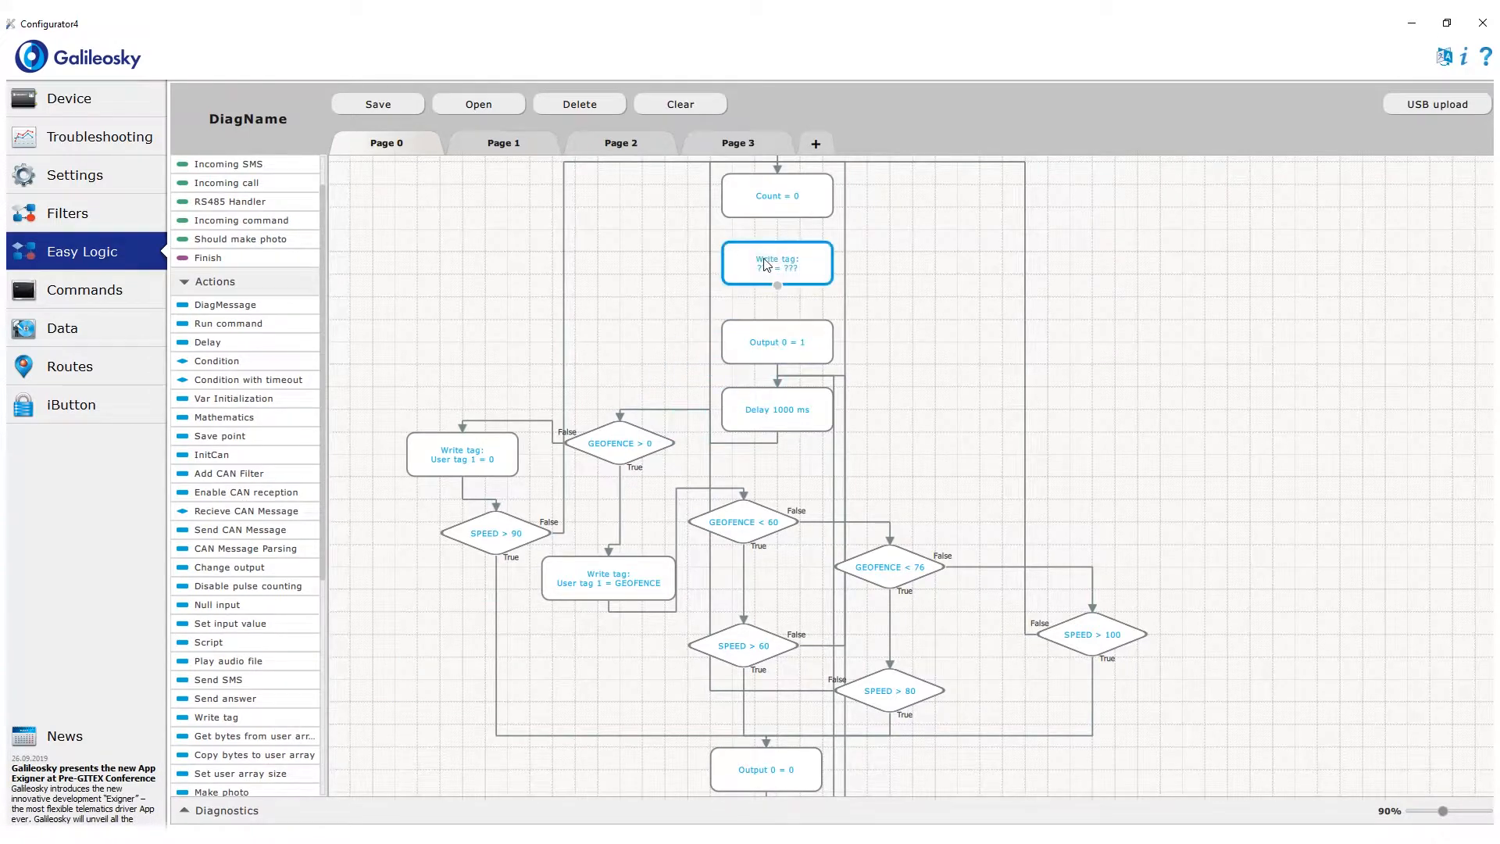
Step: Edit the Write tag step after Count = 0 to set User tag 2 to 0
double_click(777, 263)
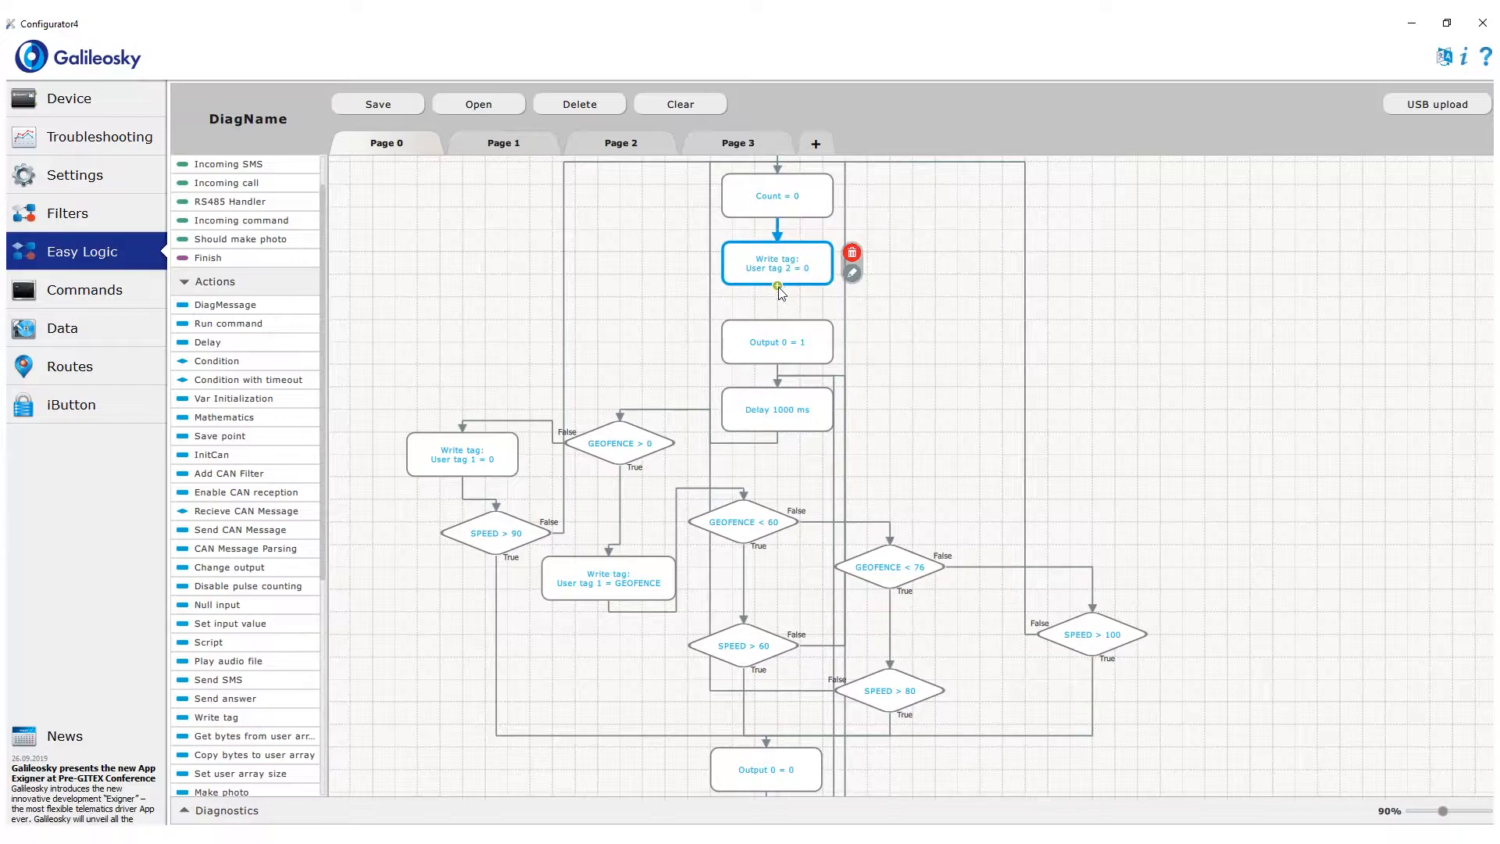
scroll(down, 3)
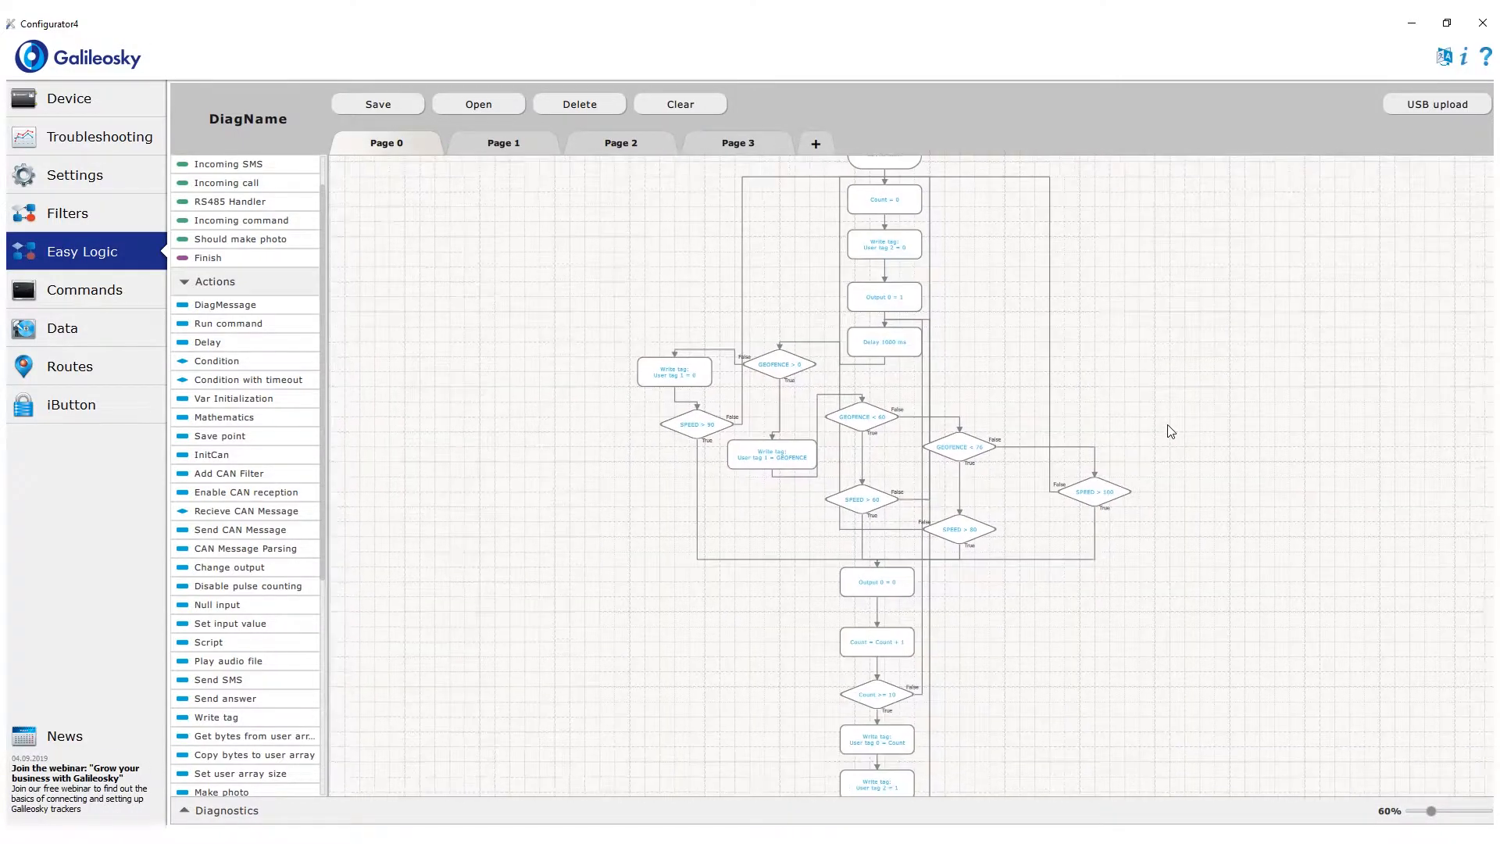
scroll(down, 3)
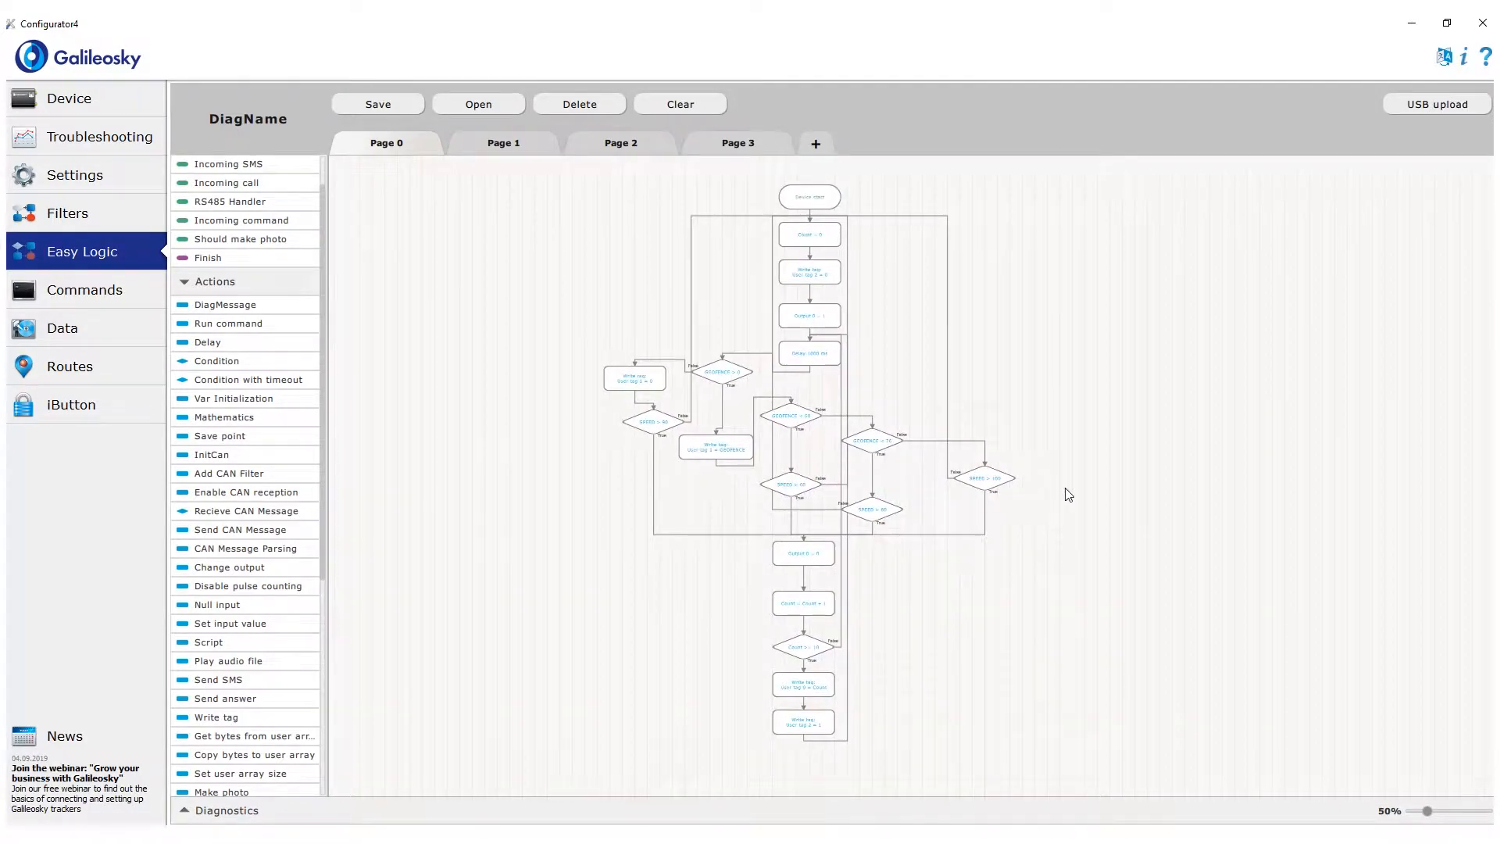